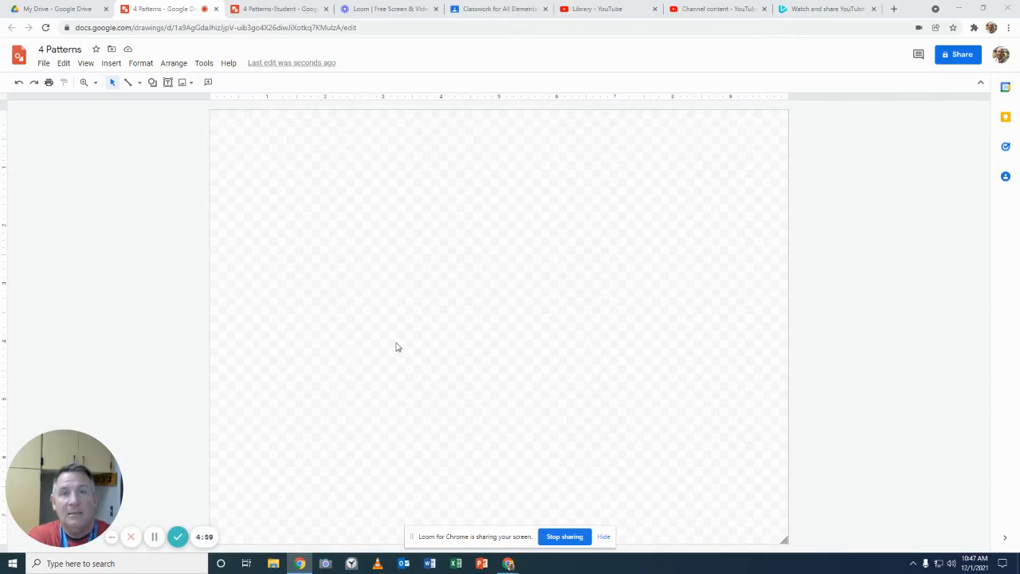
mouse_move(303, 231)
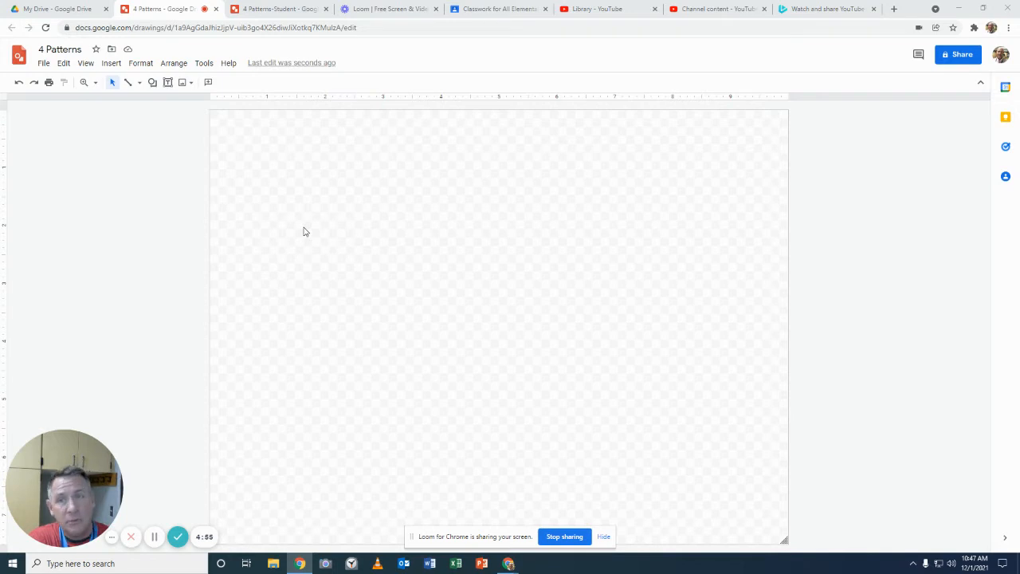
mouse_move(335, 215)
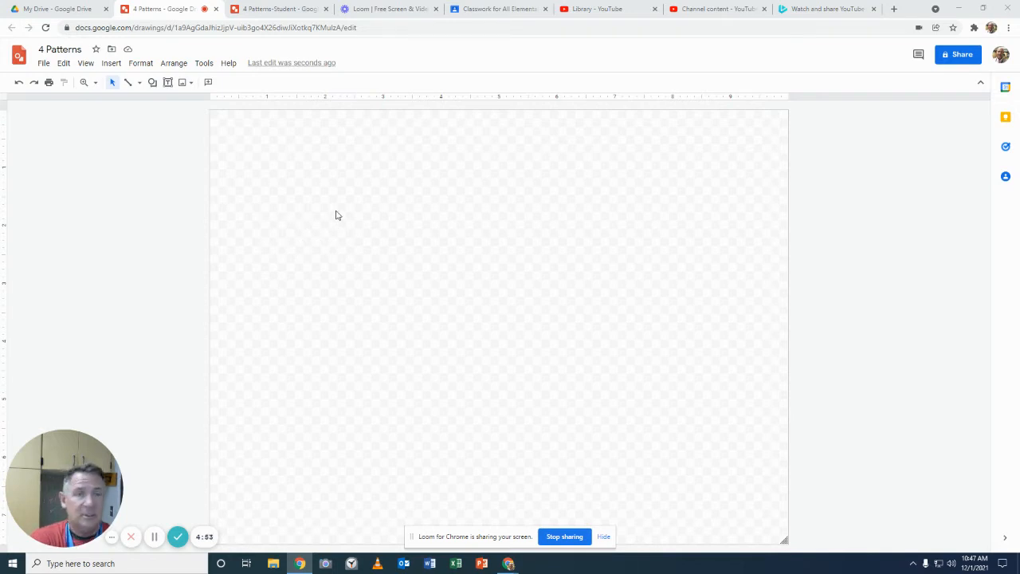
mouse_move(335, 214)
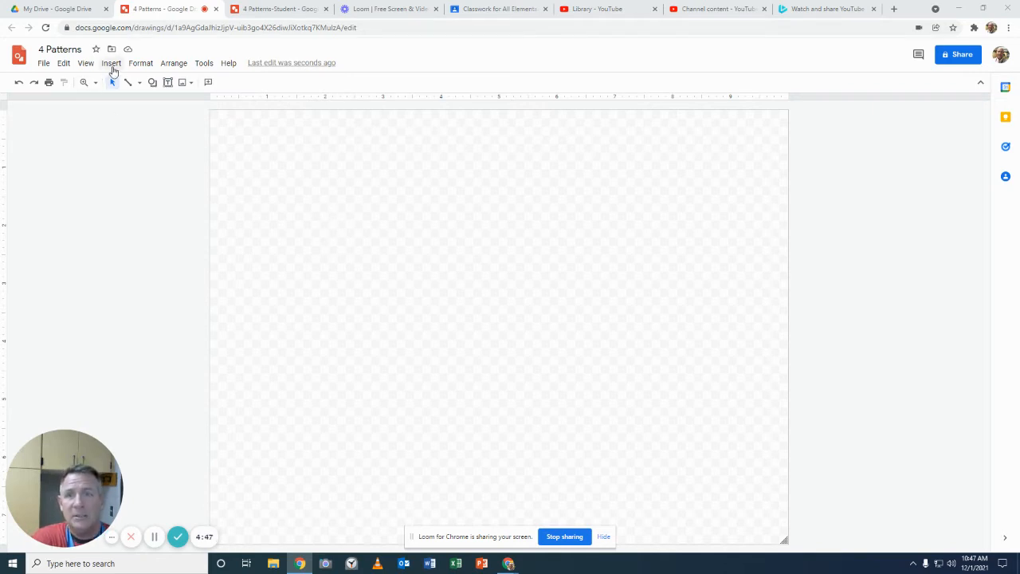
mouse_move(128, 83)
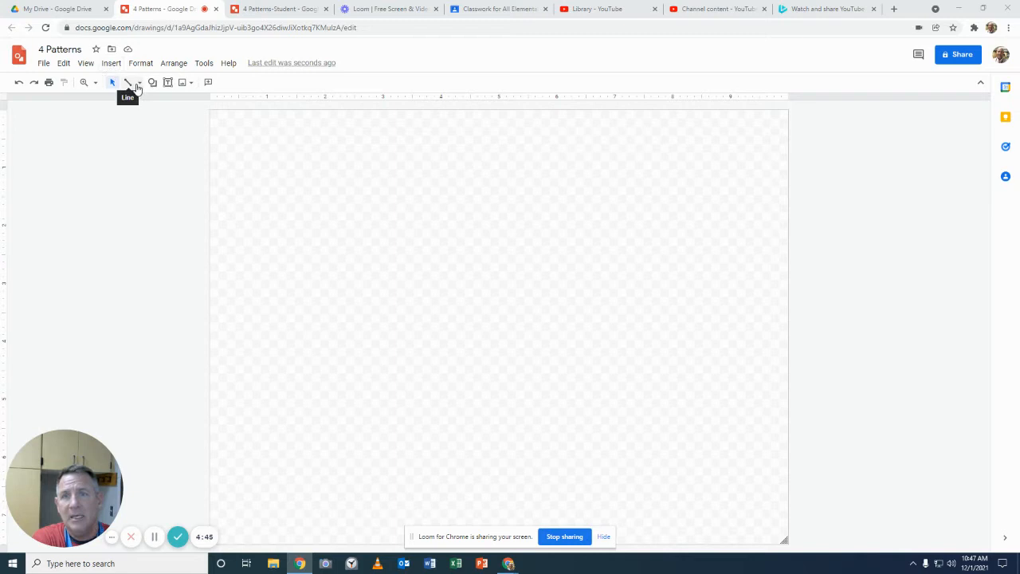
mouse_move(153, 83)
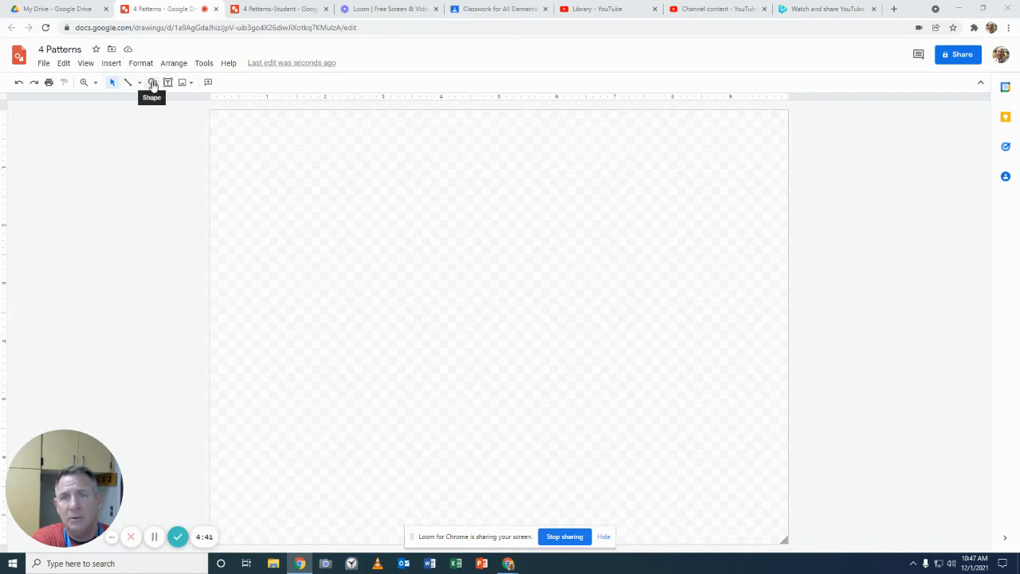
Step: Draw a light blue right triangle near the top-left corner of the canvas
click(153, 82)
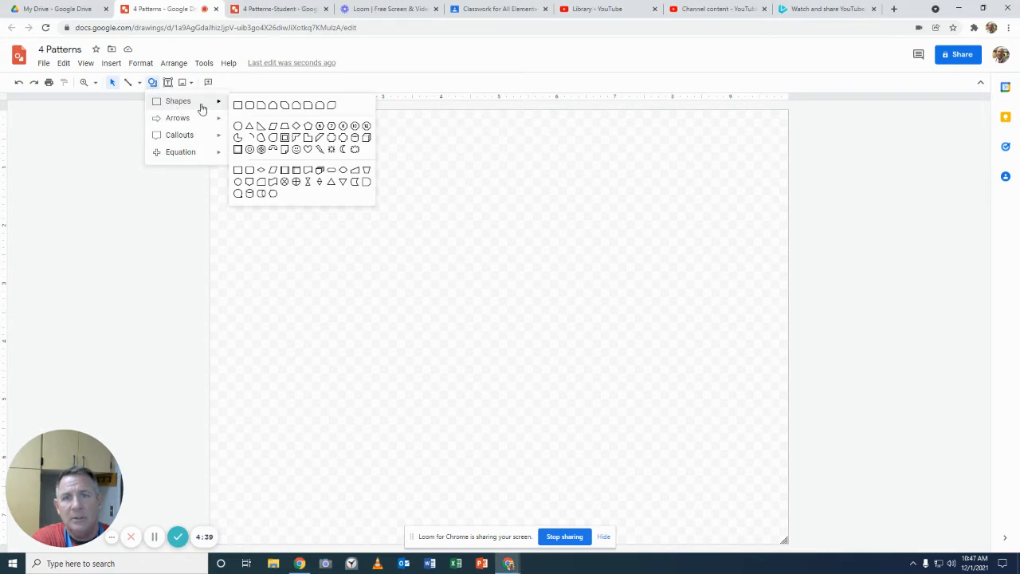
mouse_move(249, 126)
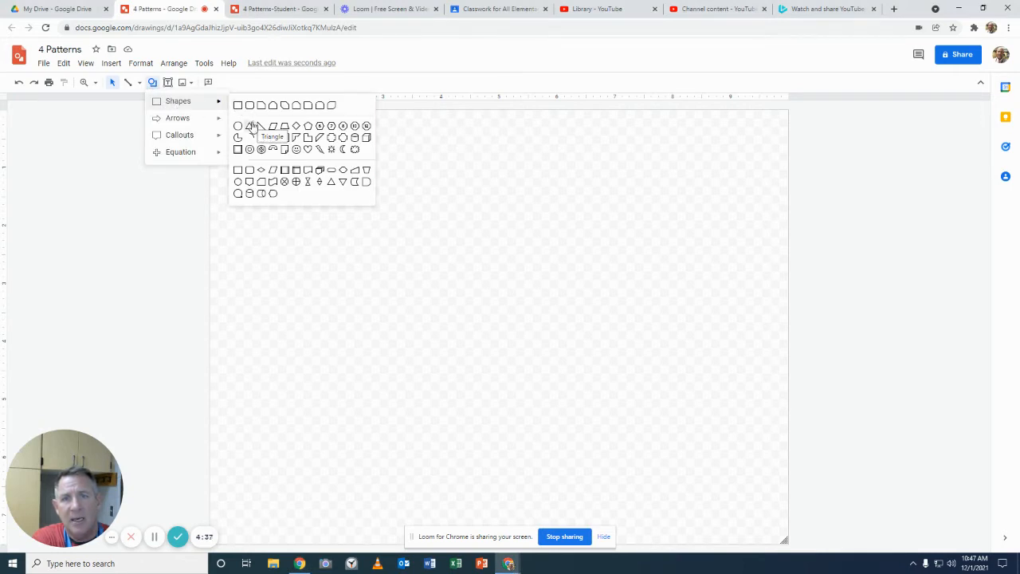
mouse_move(261, 126)
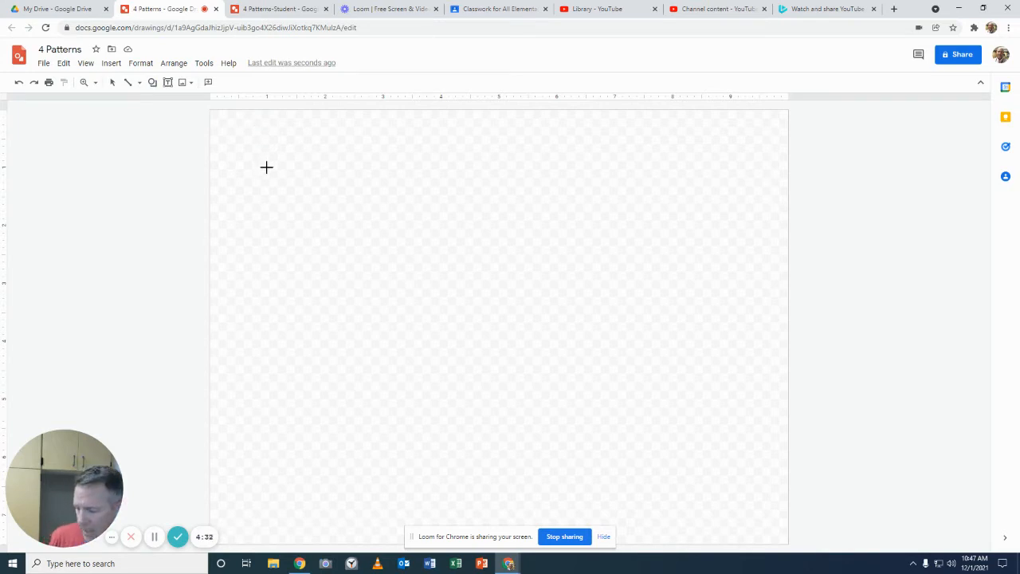
mouse_move(252, 137)
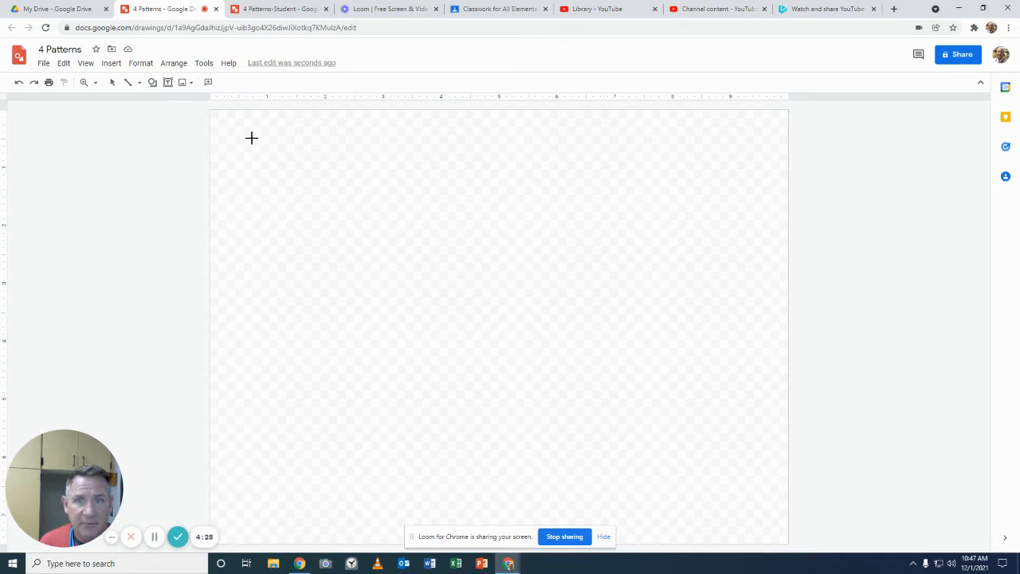
drag(252, 137, 386, 300)
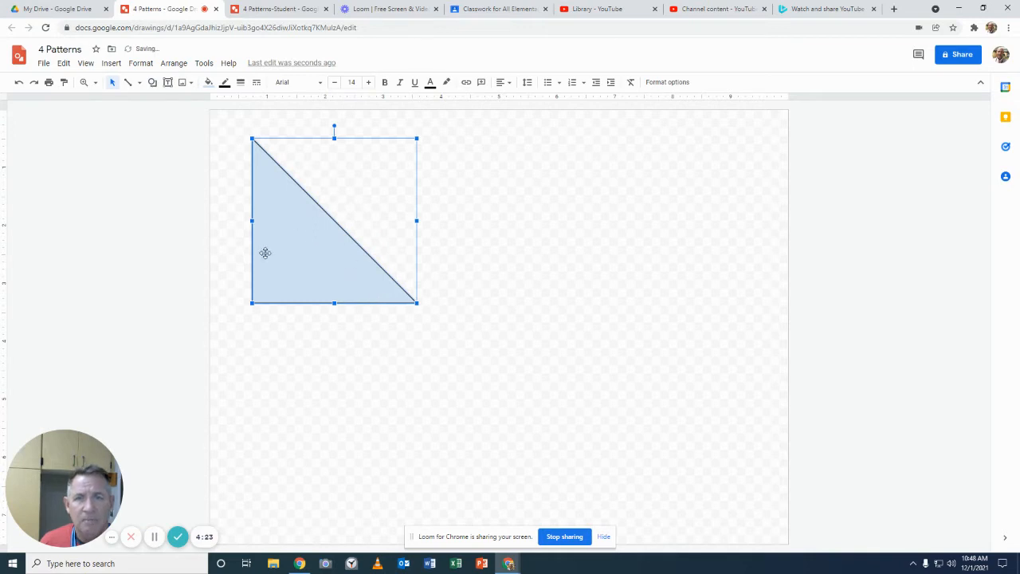
mouse_move(226, 152)
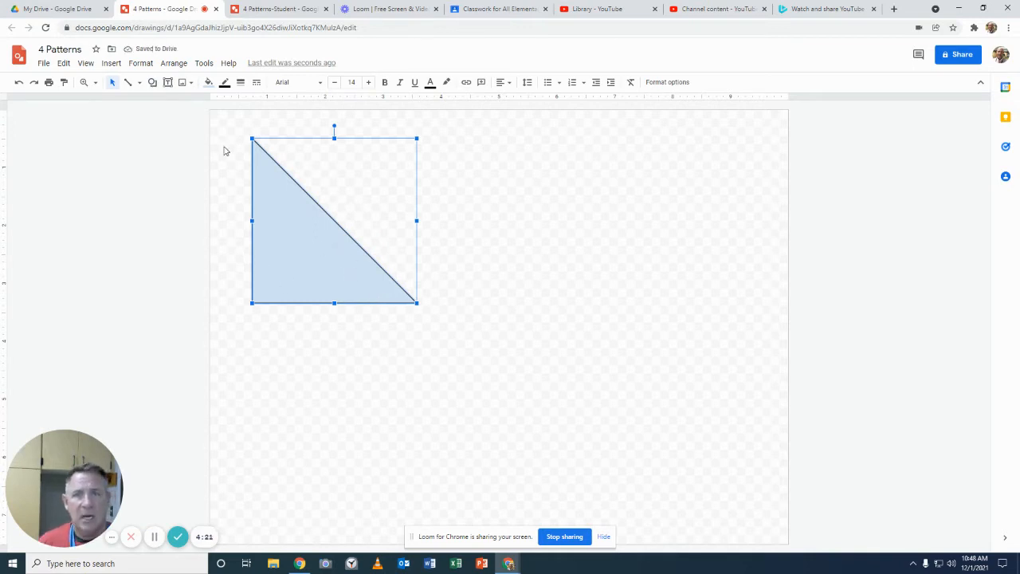
Step: Fill the right triangle with a solid, brighter blue
click(207, 83)
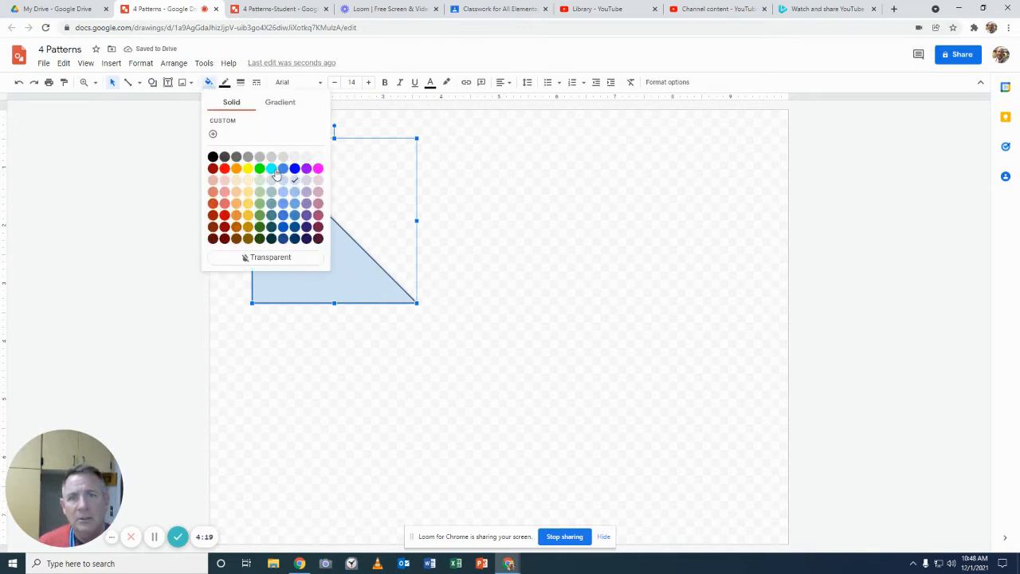
click(294, 169)
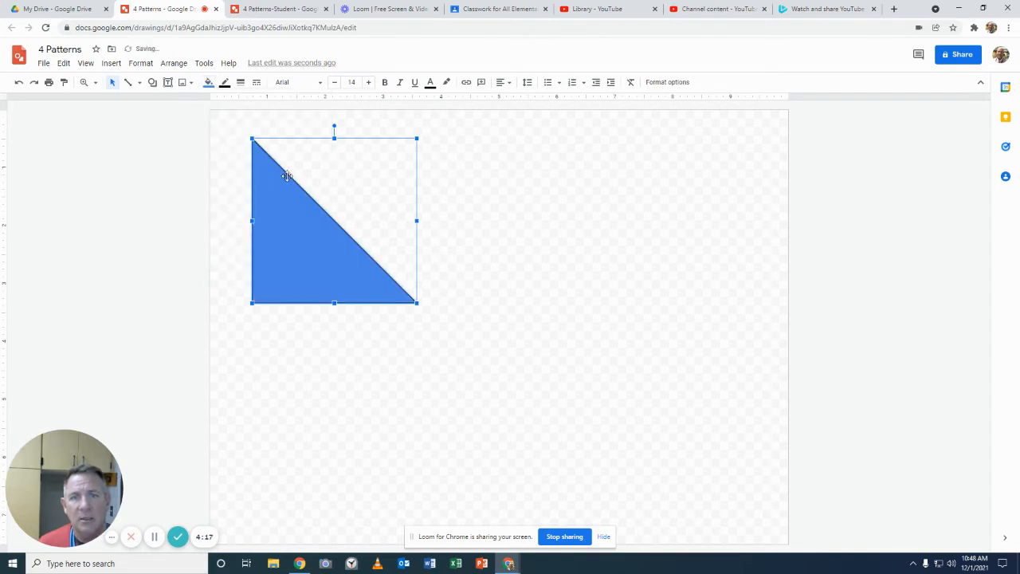
mouse_move(327, 230)
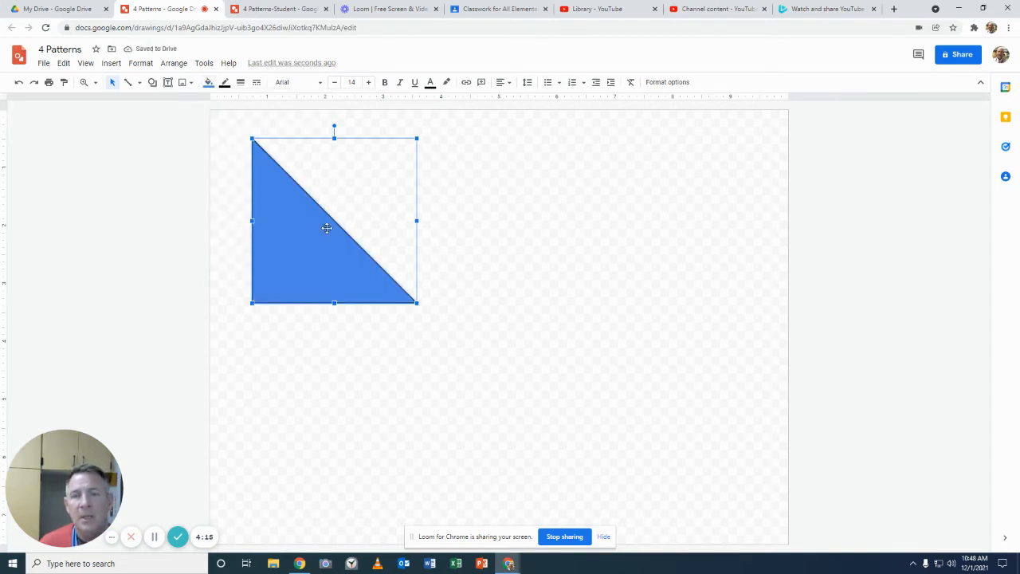
mouse_move(312, 255)
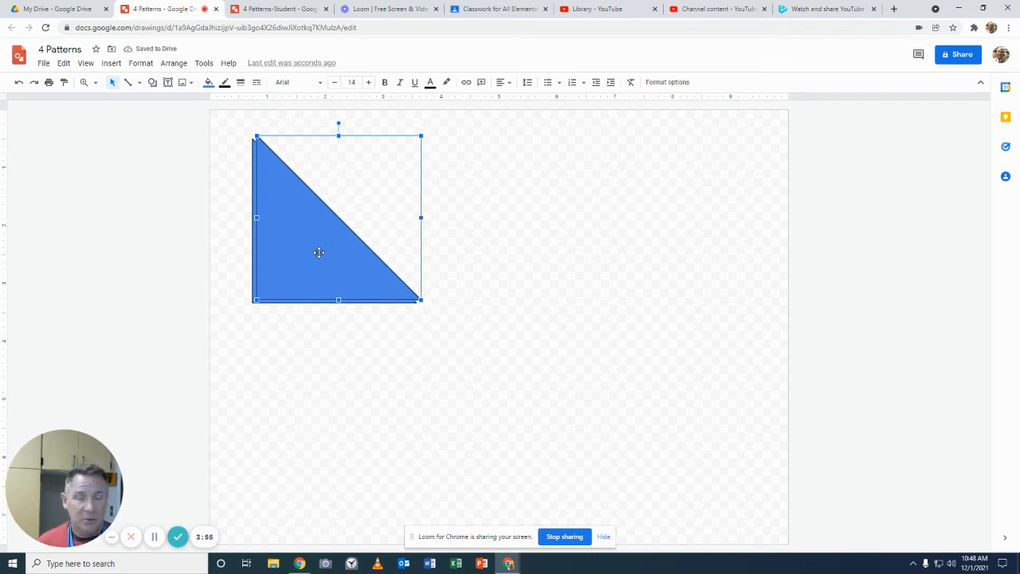
mouse_move(316, 152)
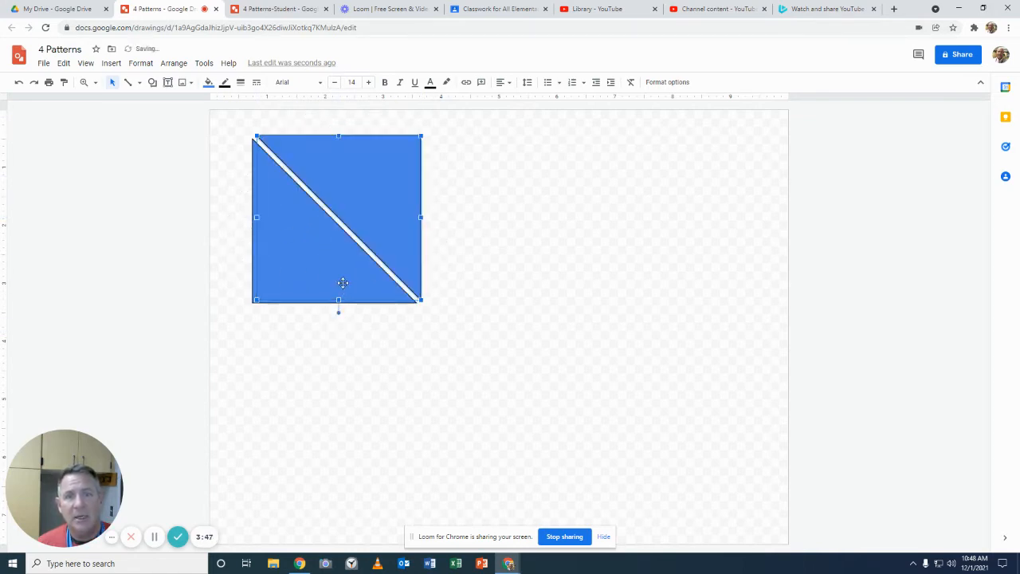
mouse_move(348, 230)
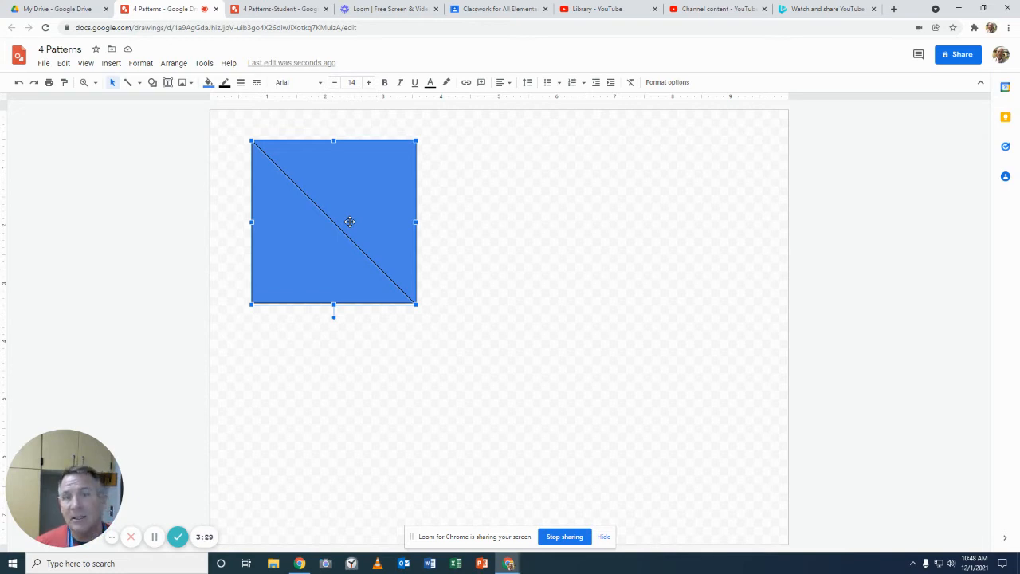
mouse_move(303, 185)
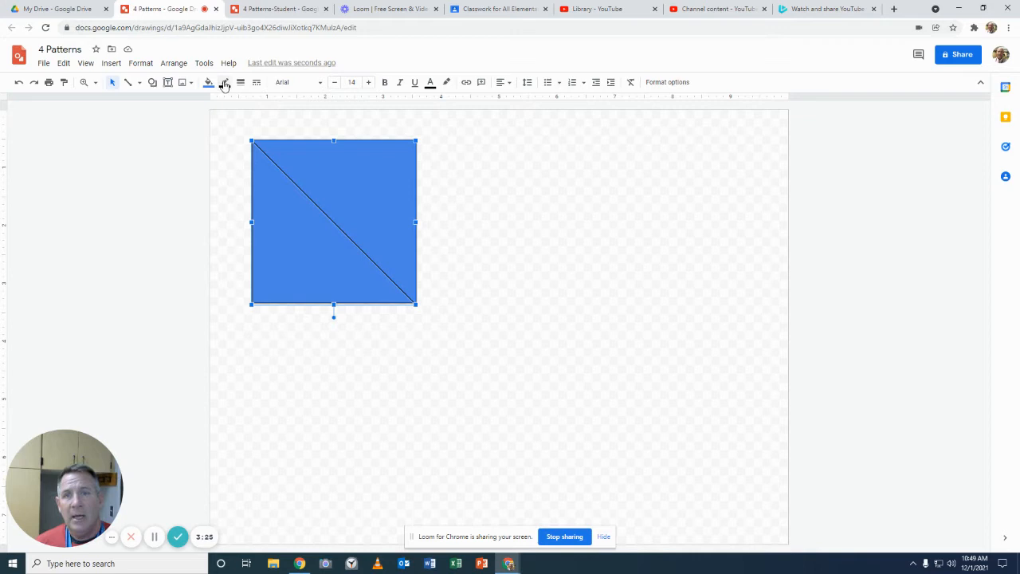
Step: Give the upper-right triangle a light blue fill and a matching lighter outline
click(208, 83)
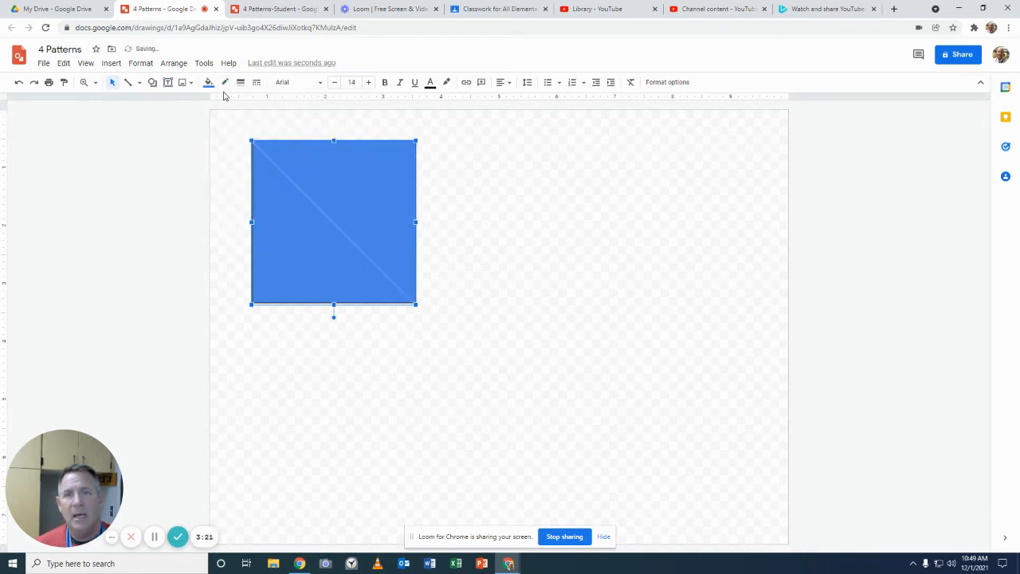
click(207, 83)
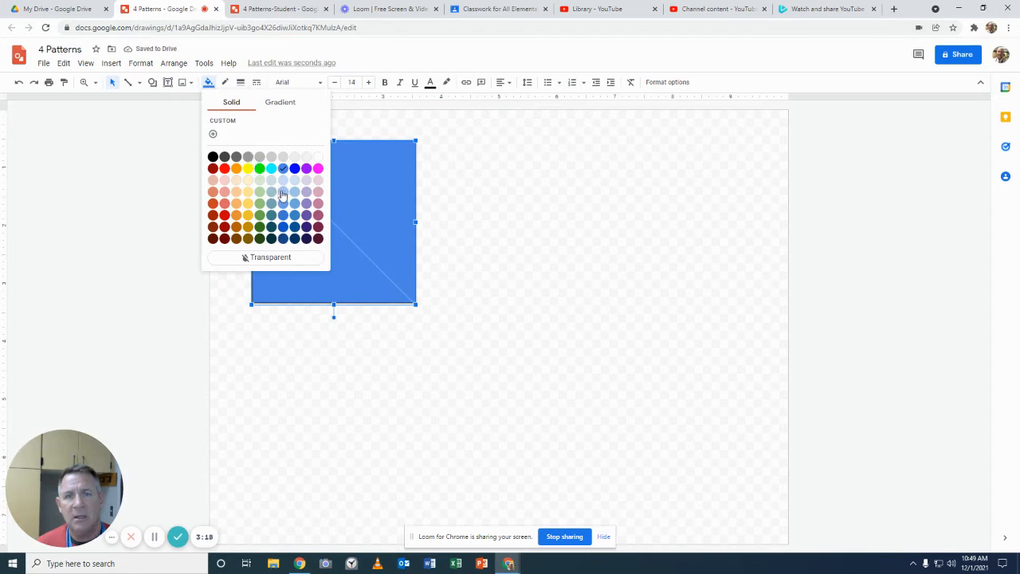
click(283, 194)
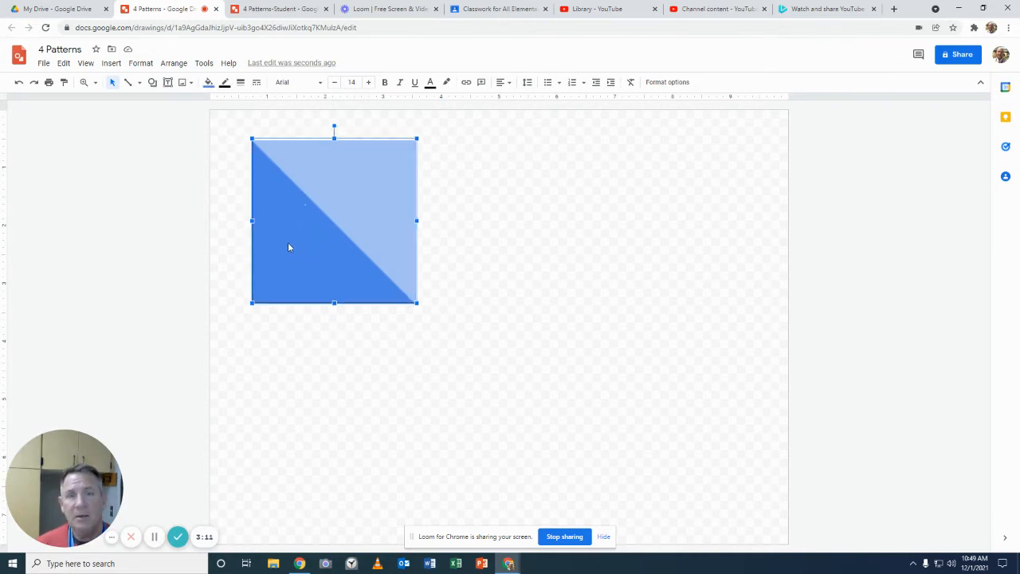
mouse_move(225, 82)
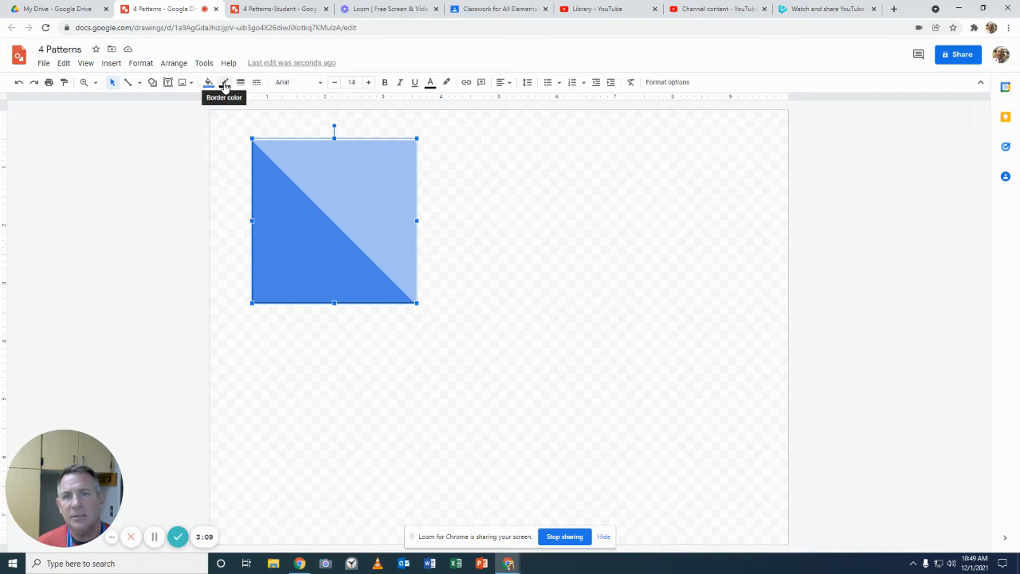
click(225, 83)
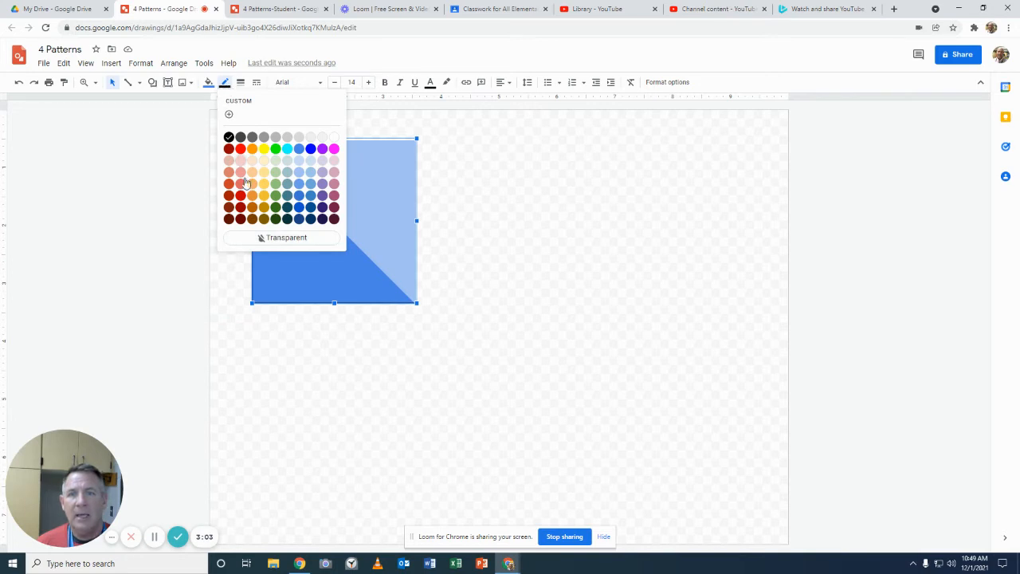
click(310, 148)
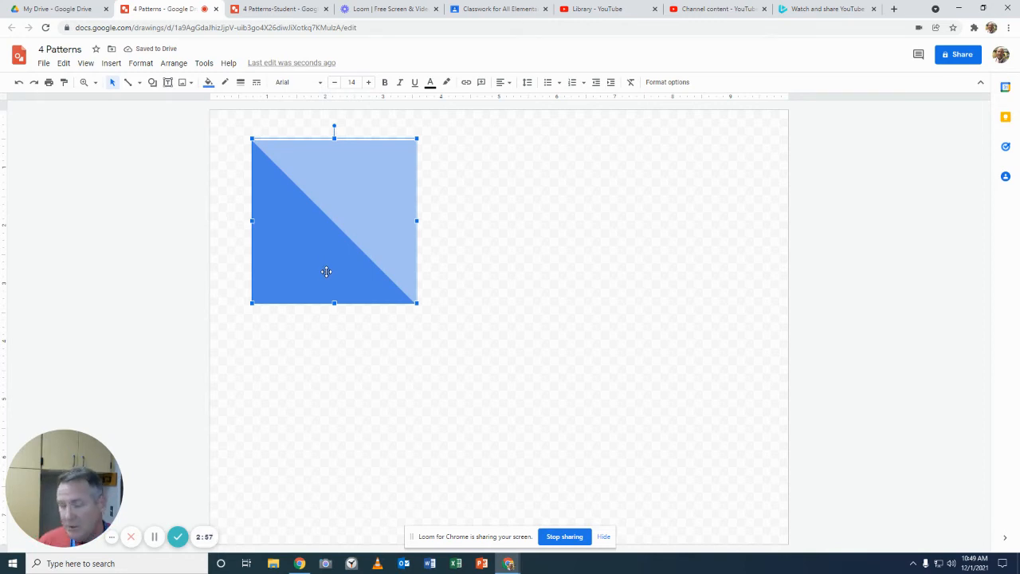
mouse_move(371, 179)
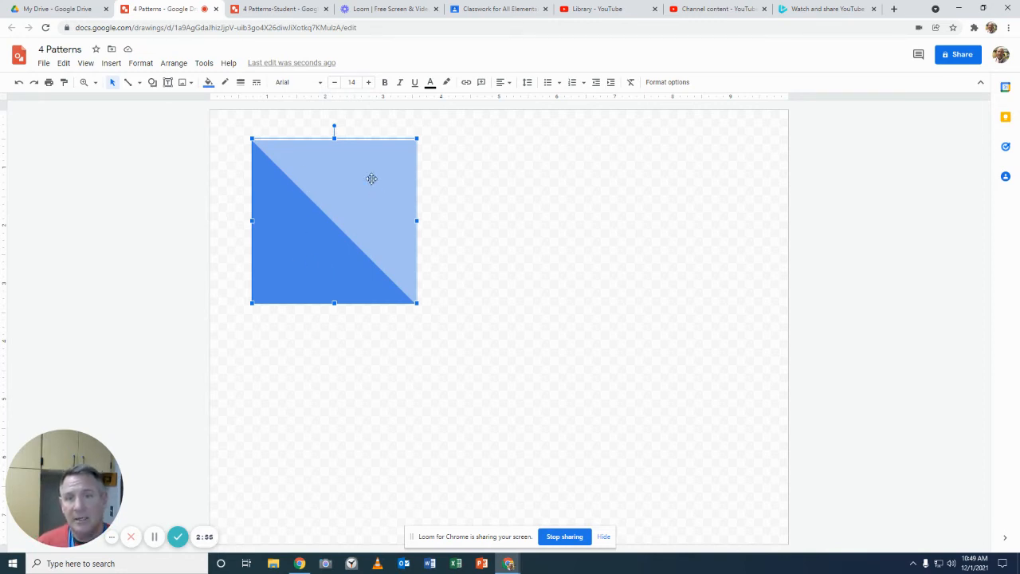
mouse_move(294, 230)
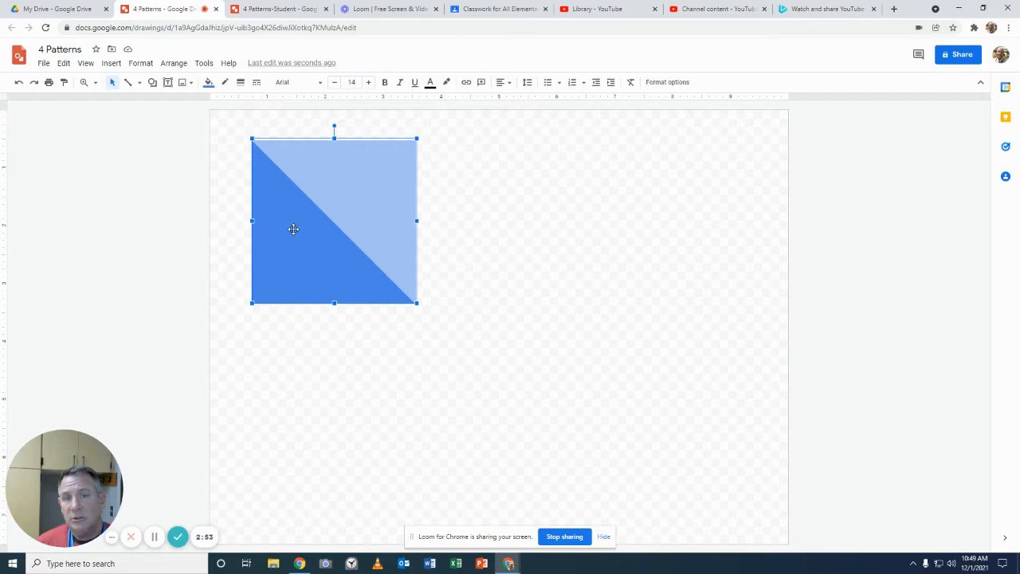
mouse_move(327, 217)
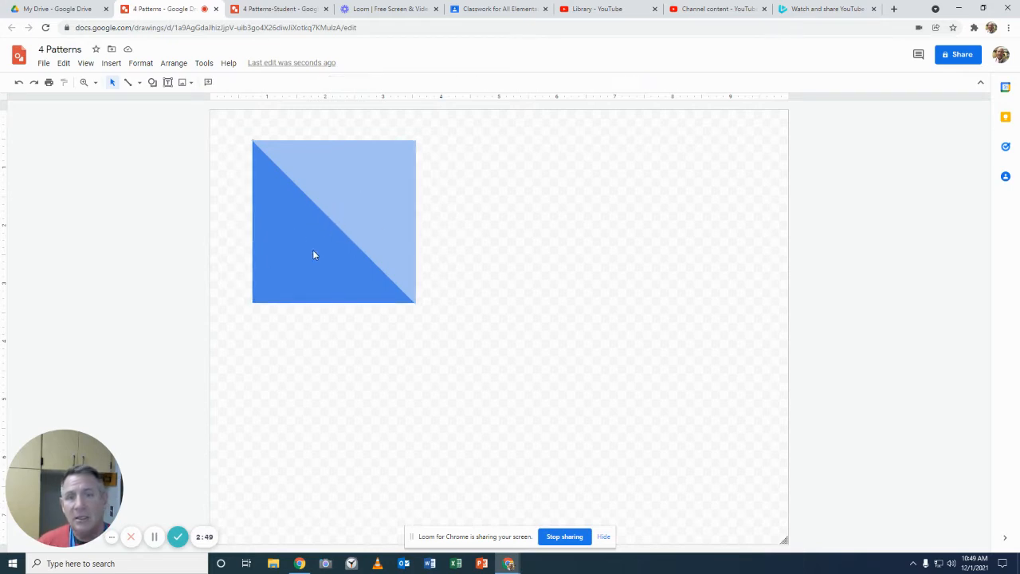
click(313, 255)
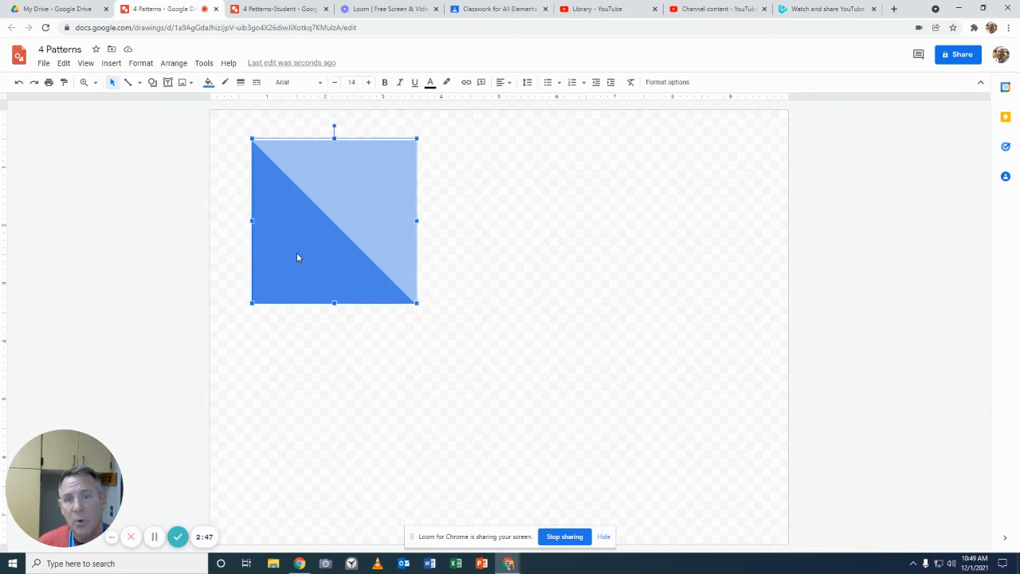
mouse_move(357, 194)
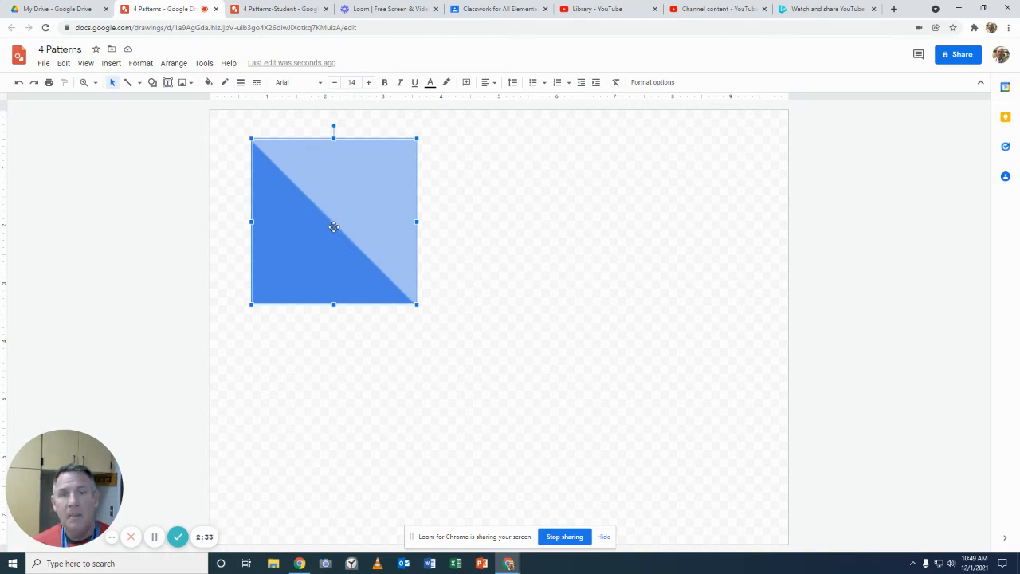
mouse_move(334, 210)
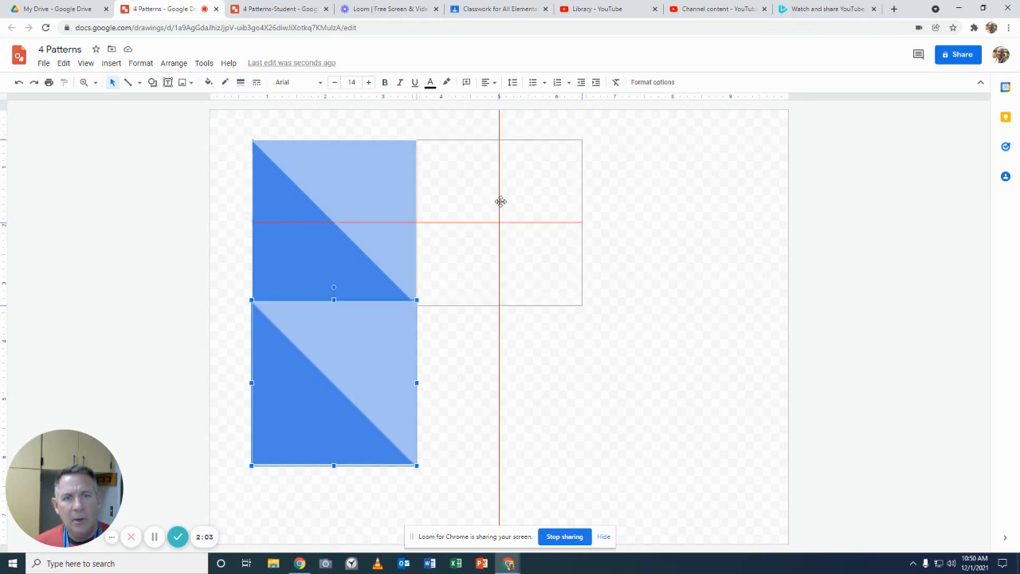
Step: Place a copy of the two-tone square to the right of the top square
drag(333, 383, 499, 222)
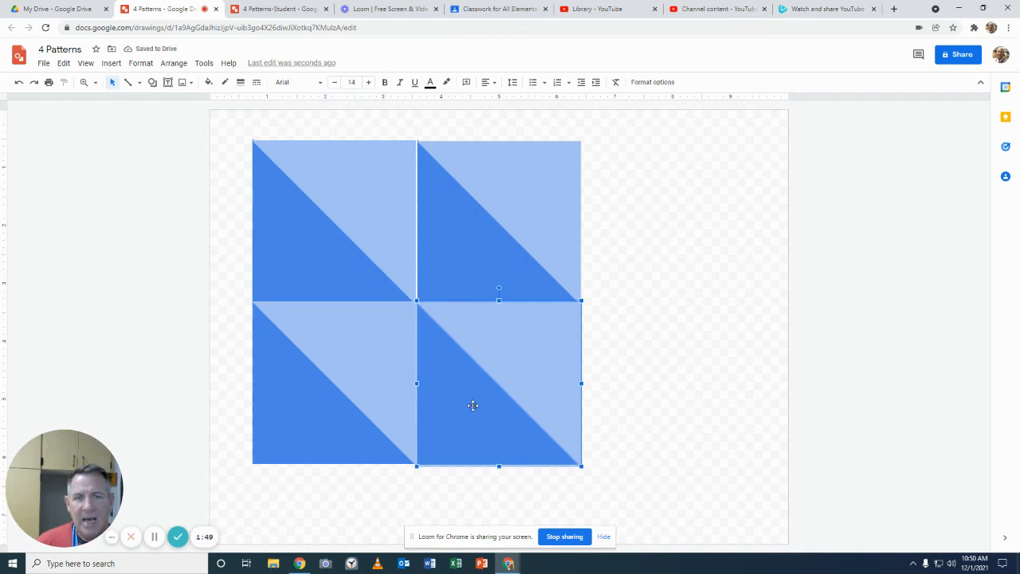
mouse_move(425, 397)
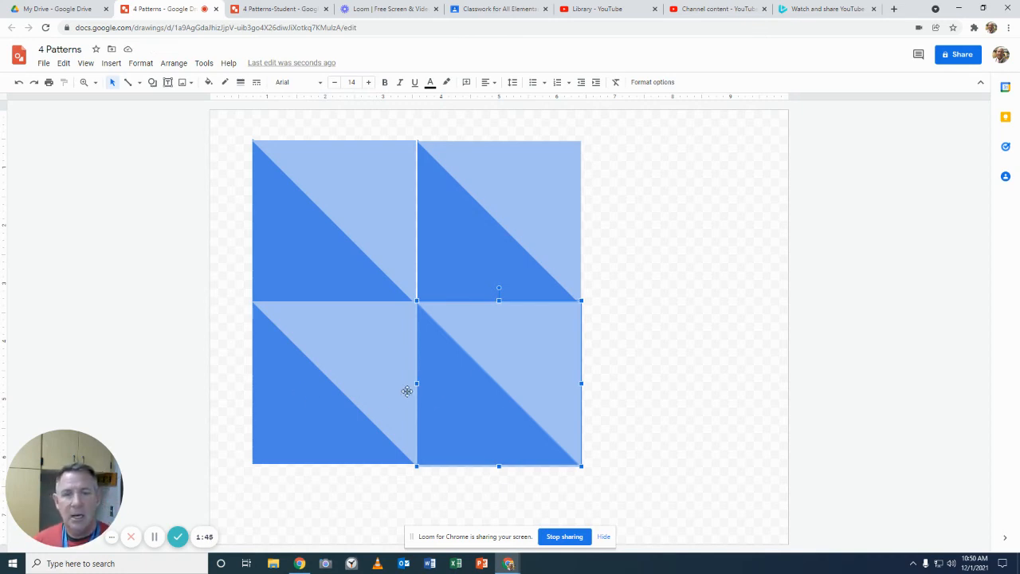
mouse_move(497, 217)
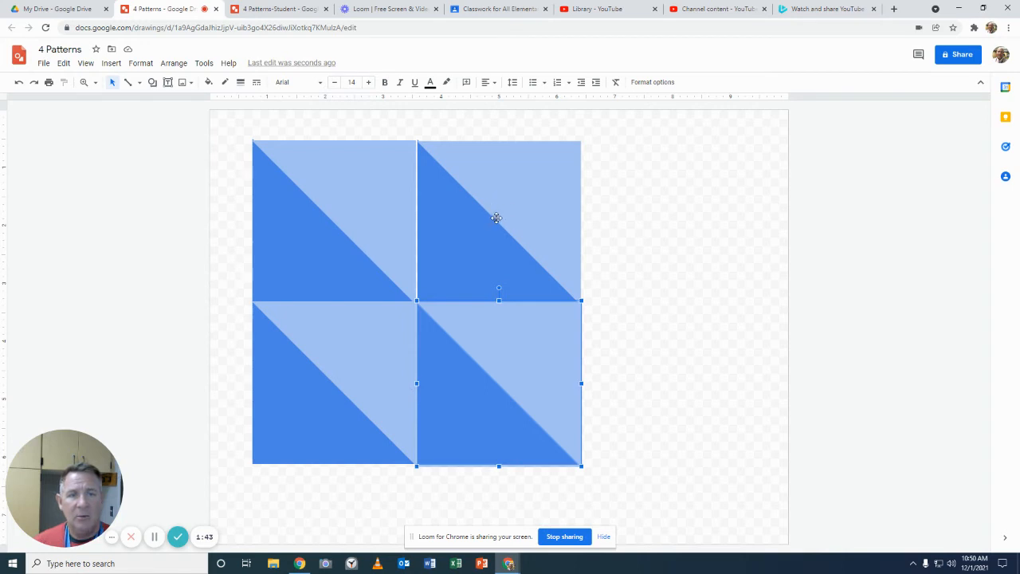
mouse_move(496, 216)
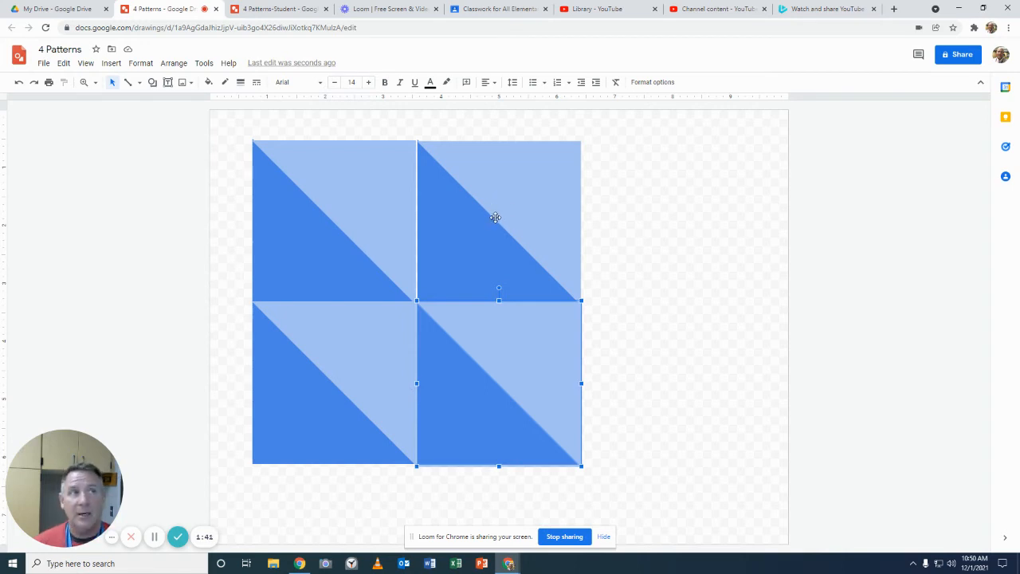
mouse_move(450, 213)
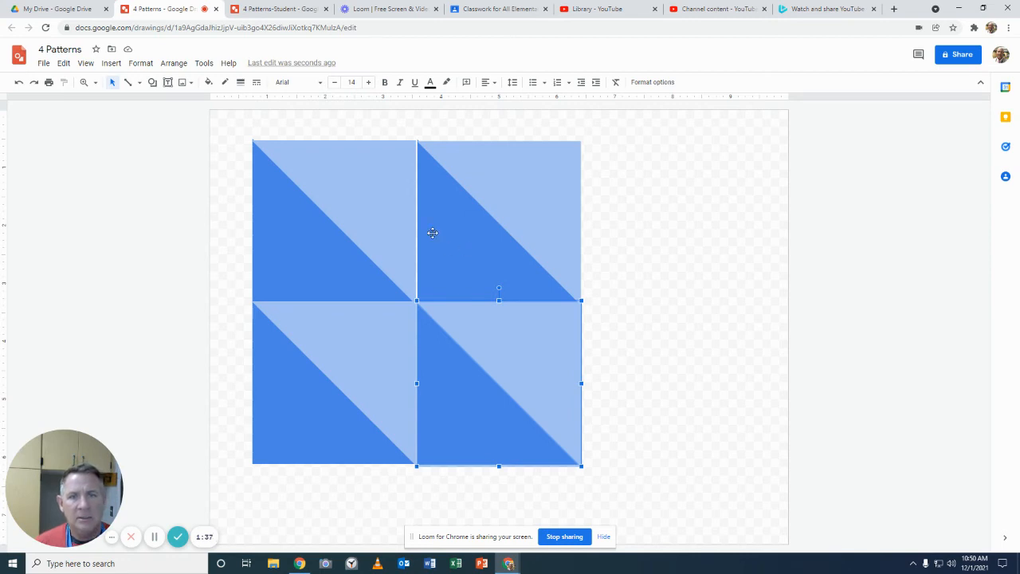
mouse_move(394, 227)
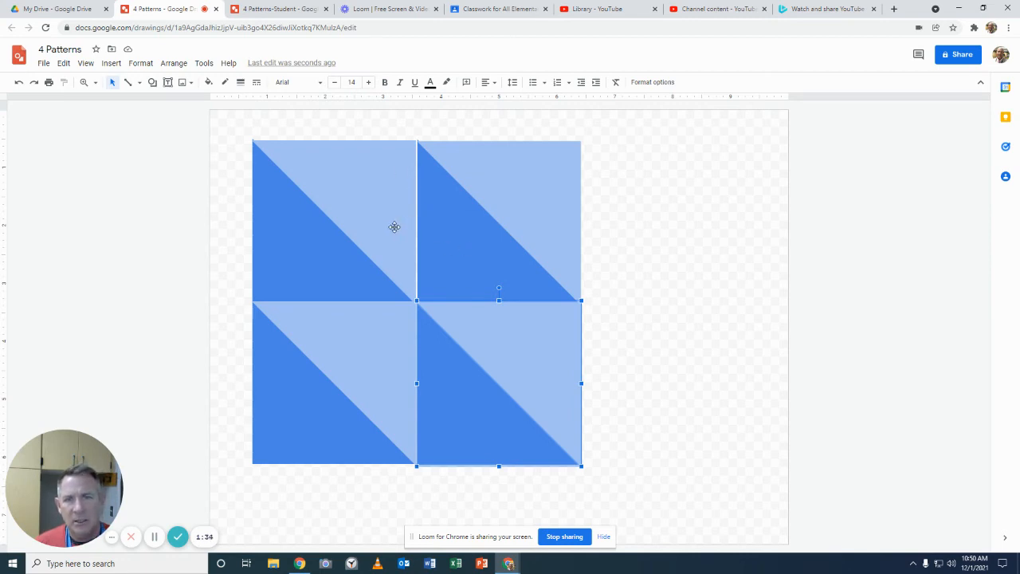
Step: Nudge the top-left and bottom-left squares flush against their neighbours, closing the gaps
click(333, 221)
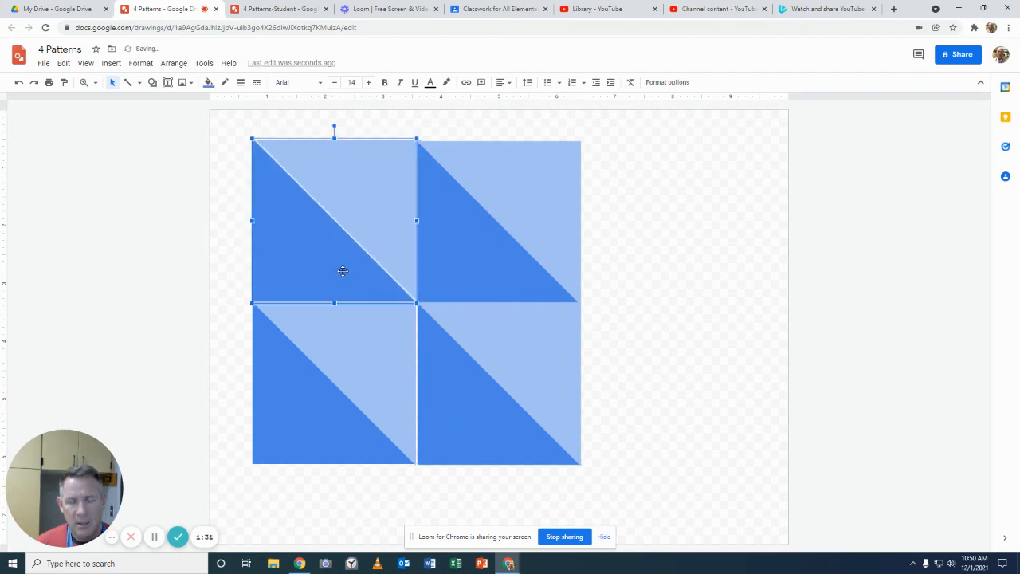
drag(343, 271, 343, 290)
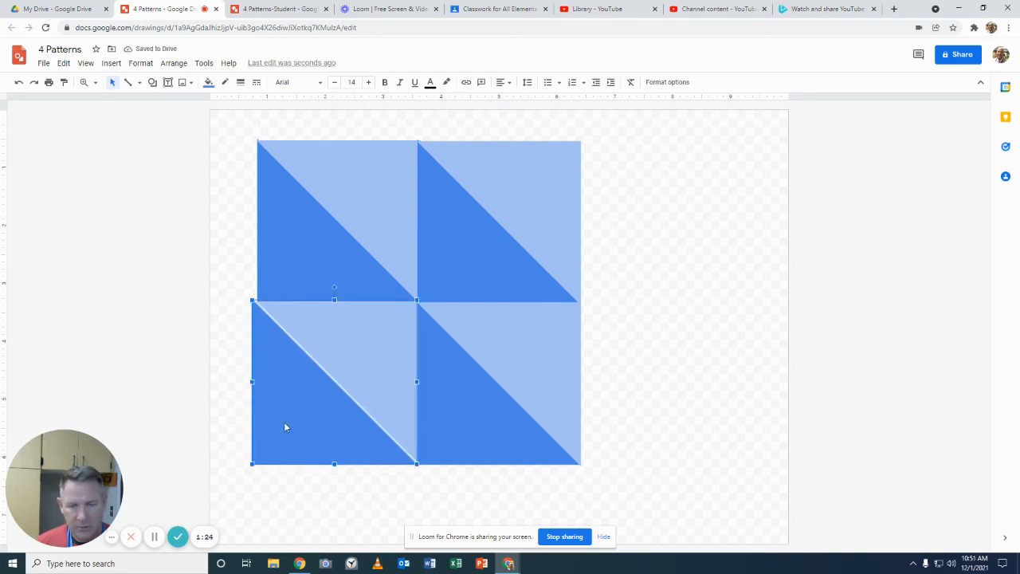
click(708, 364)
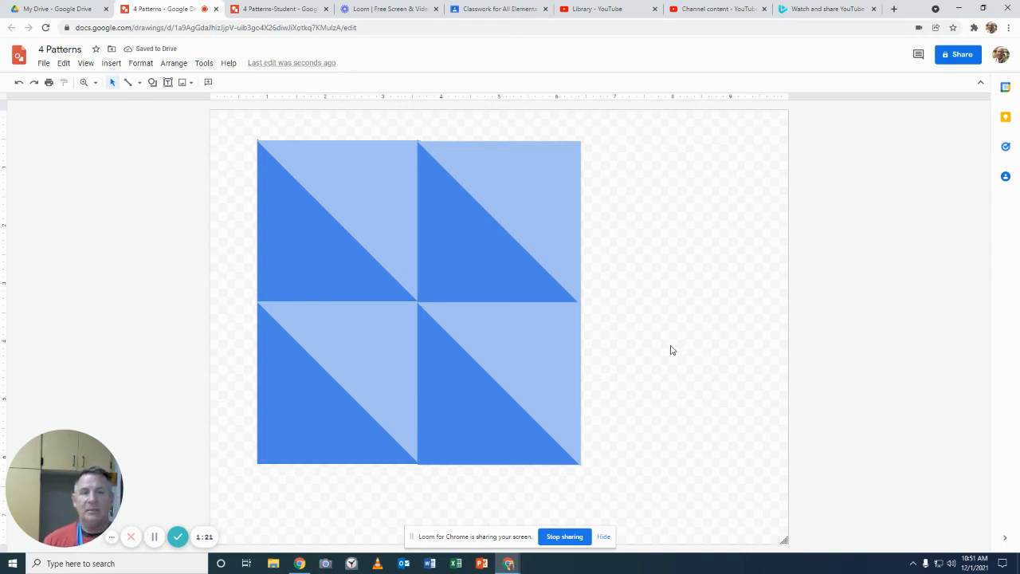
mouse_move(382, 201)
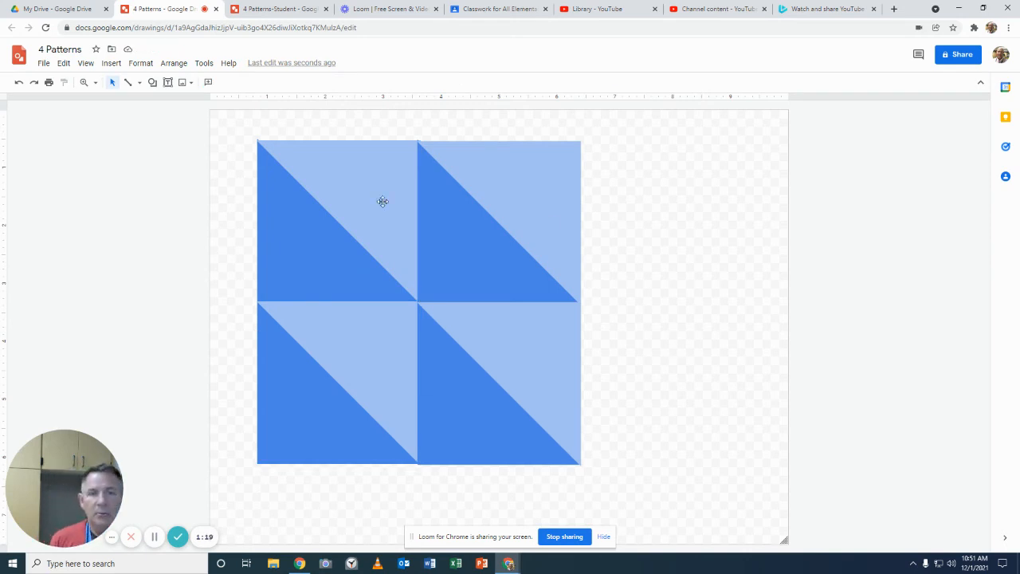
mouse_move(350, 220)
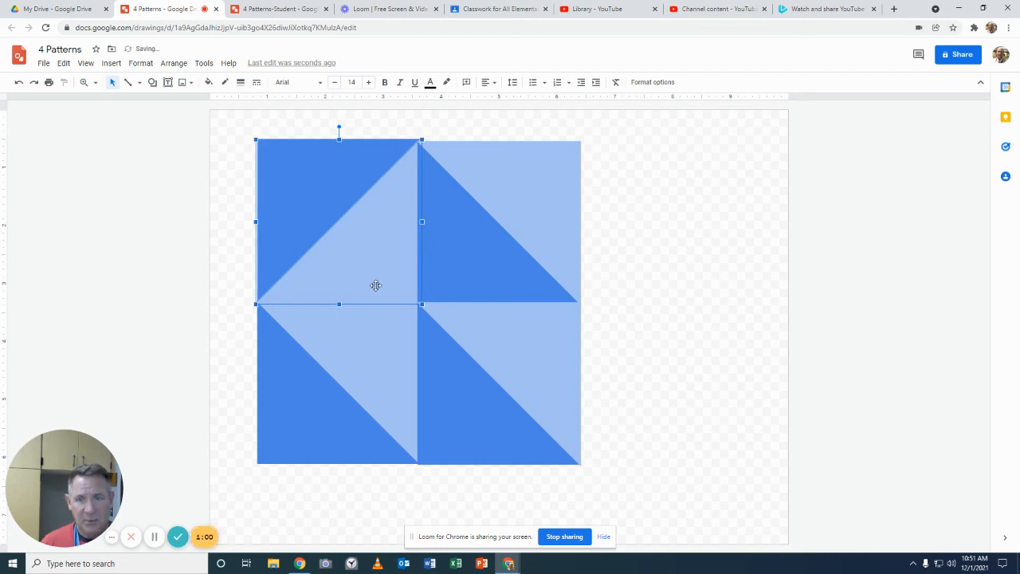
Step: Select the top-right square to rotate its light triangle toward the centre
click(497, 222)
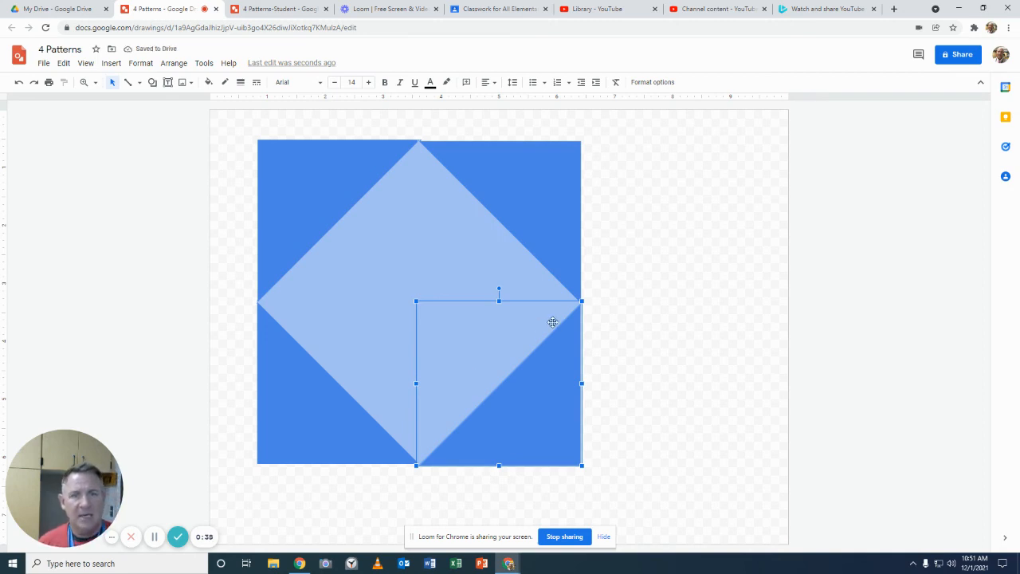
mouse_move(466, 256)
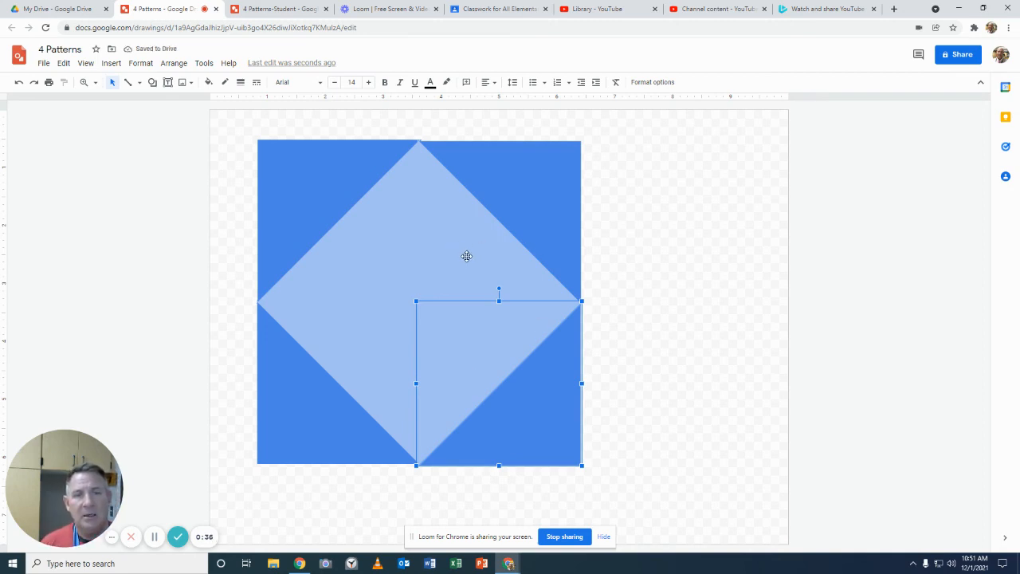
Step: Recolour the diamond's bottom-right and top-right triangles, giving the top-right pale yellow
click(683, 361)
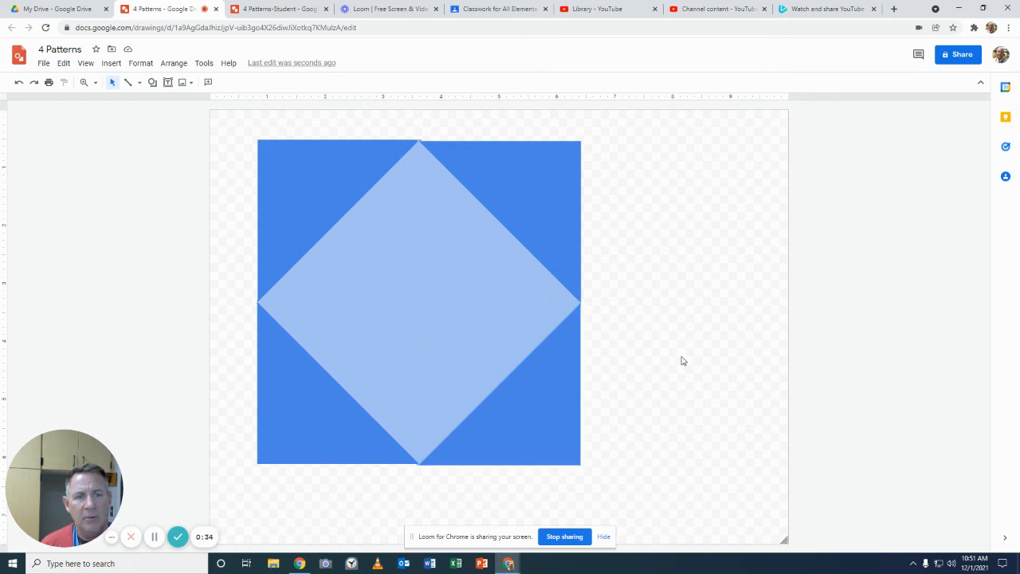
click(501, 382)
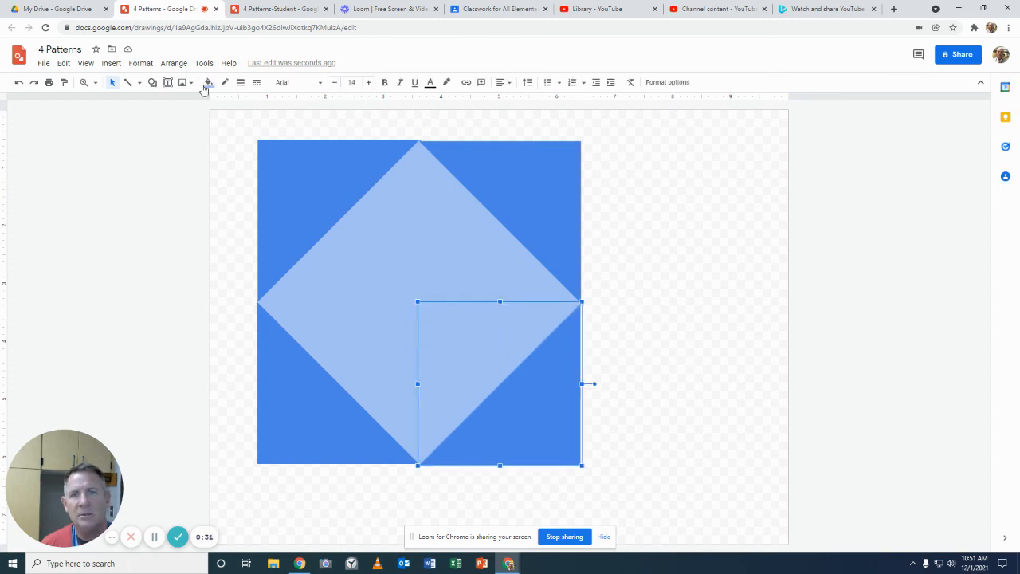
click(207, 83)
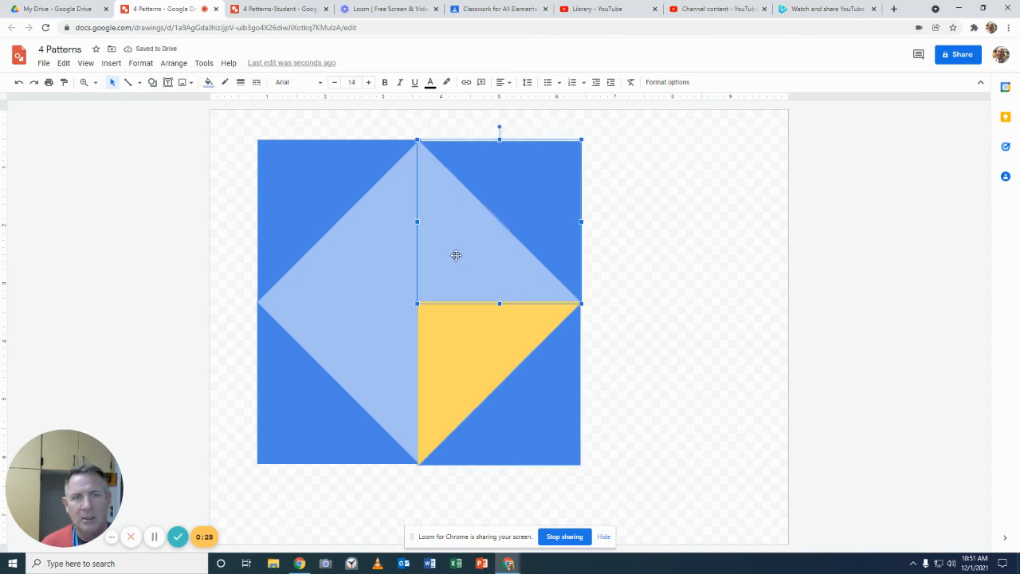
click(207, 83)
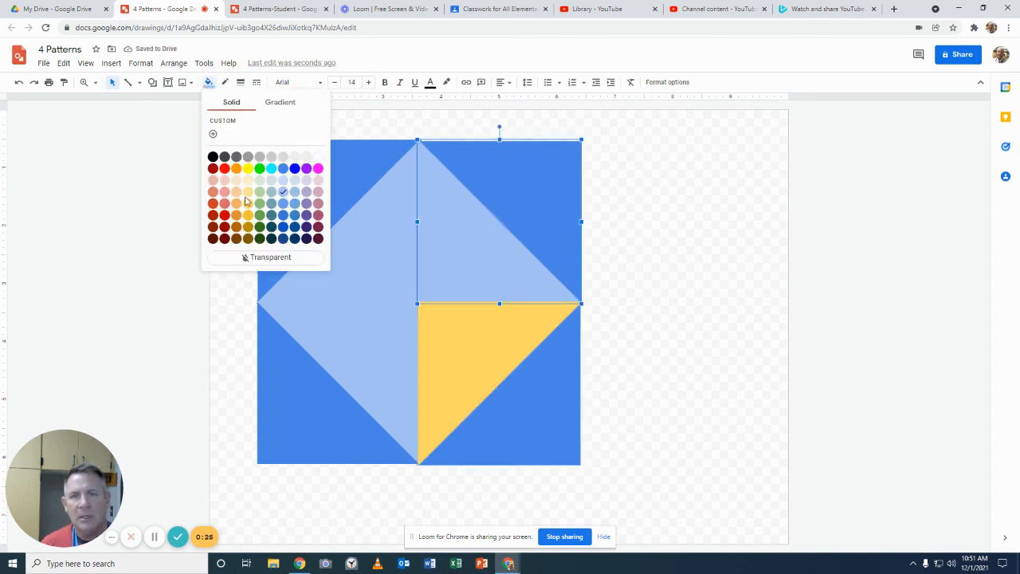
click(236, 191)
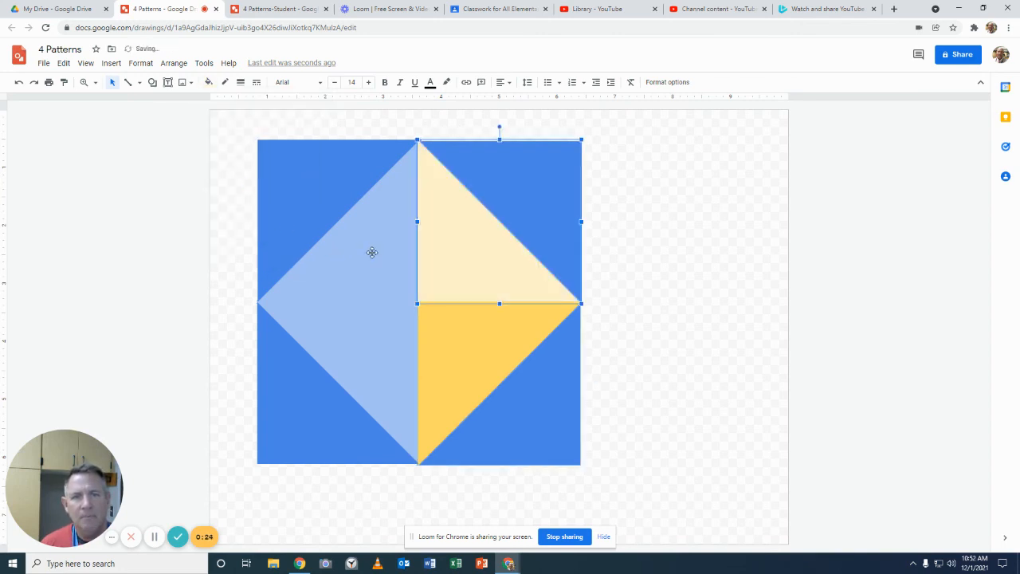
Step: Fill the top-left triangle with light gold and the bottom-left with deeper yellow
click(209, 83)
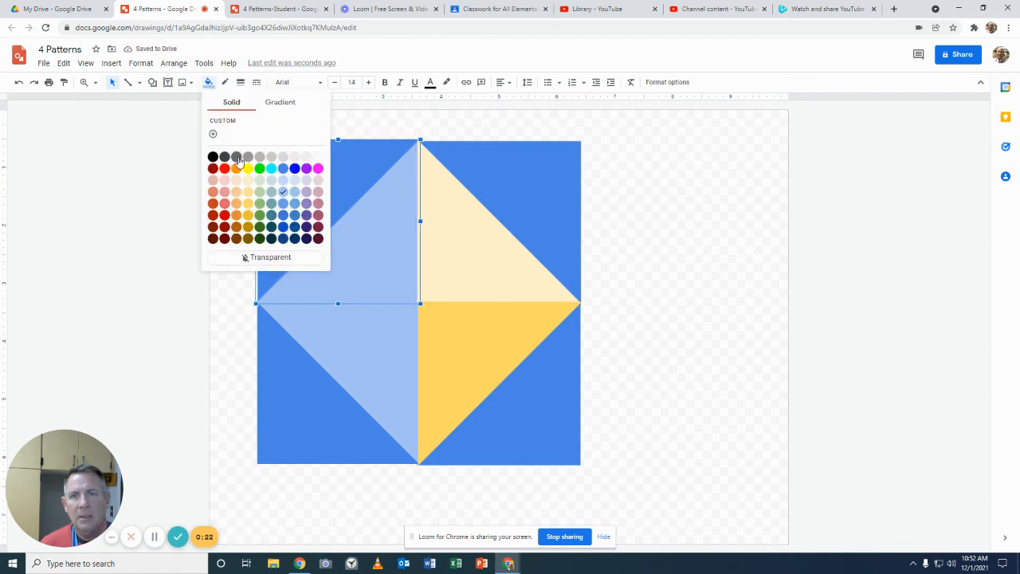
click(245, 169)
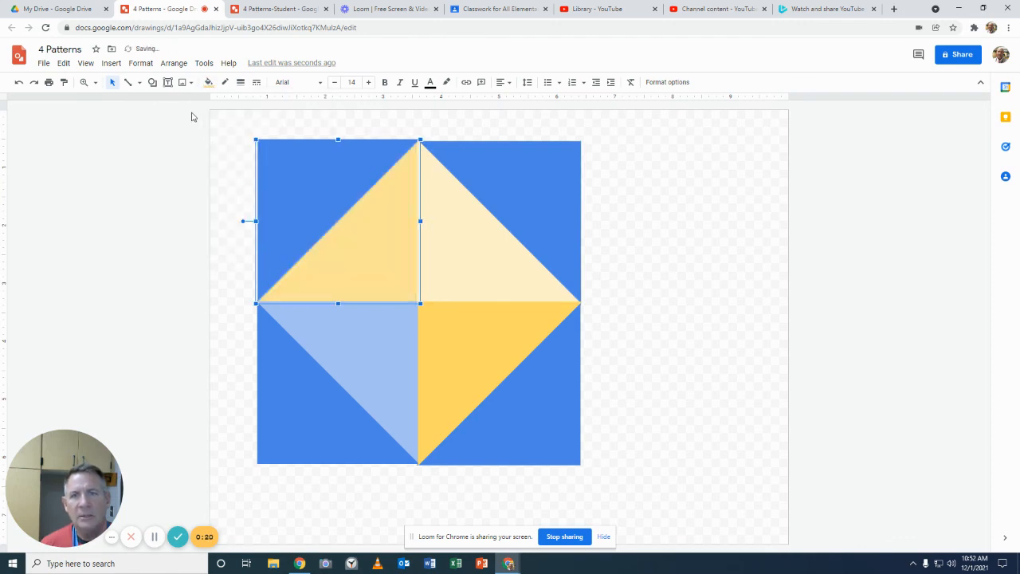
click(208, 83)
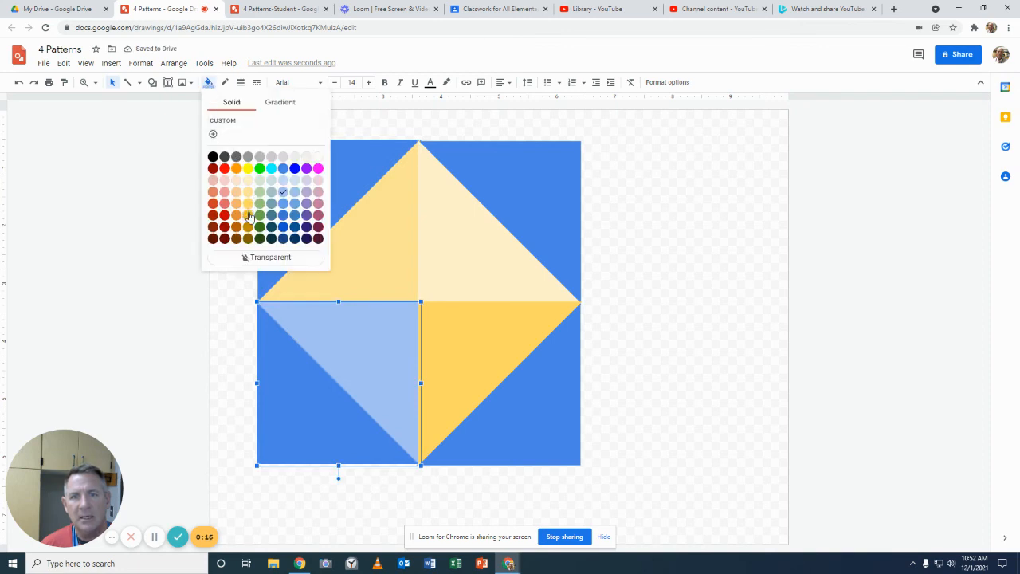
click(248, 167)
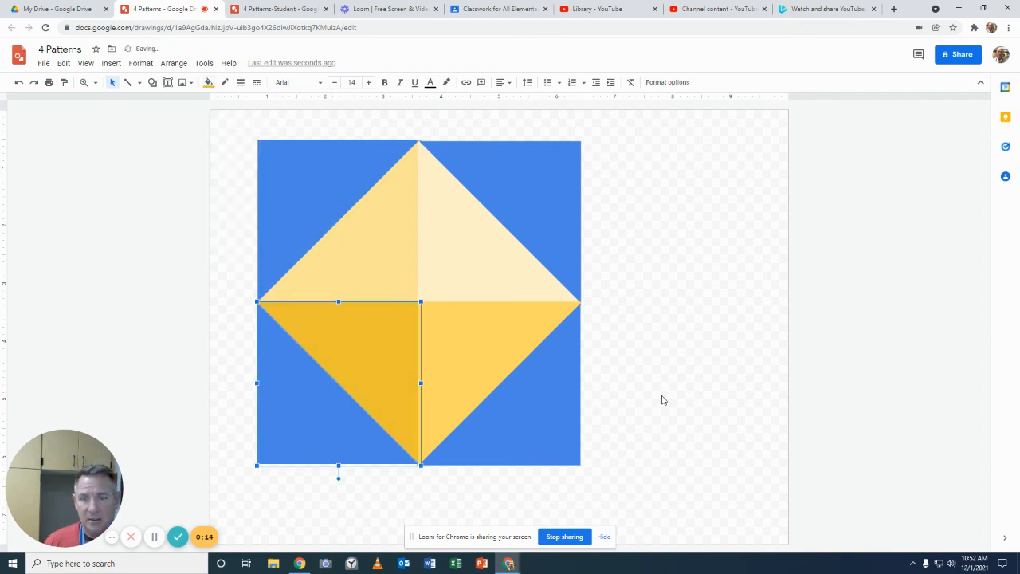
mouse_move(178, 535)
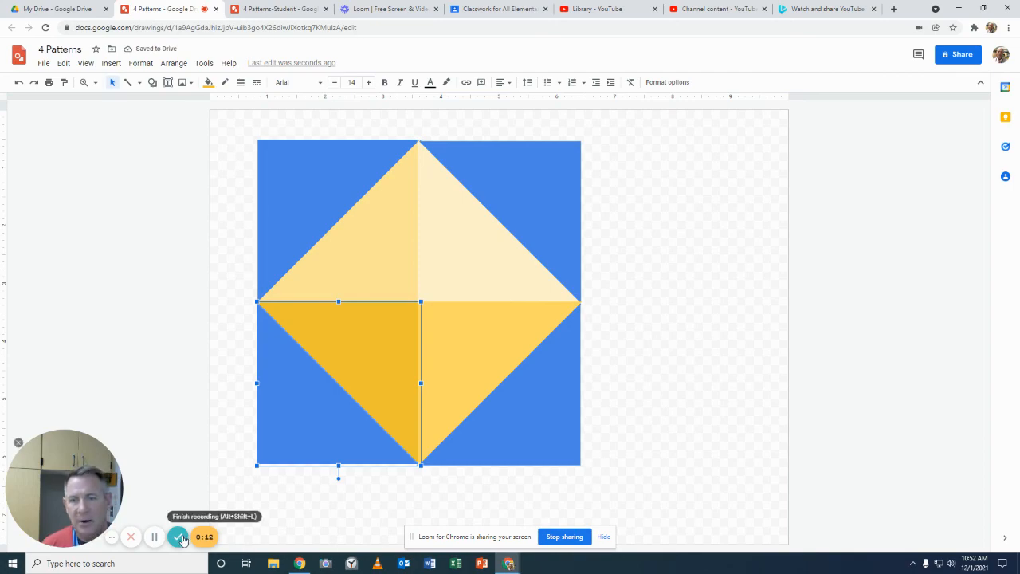